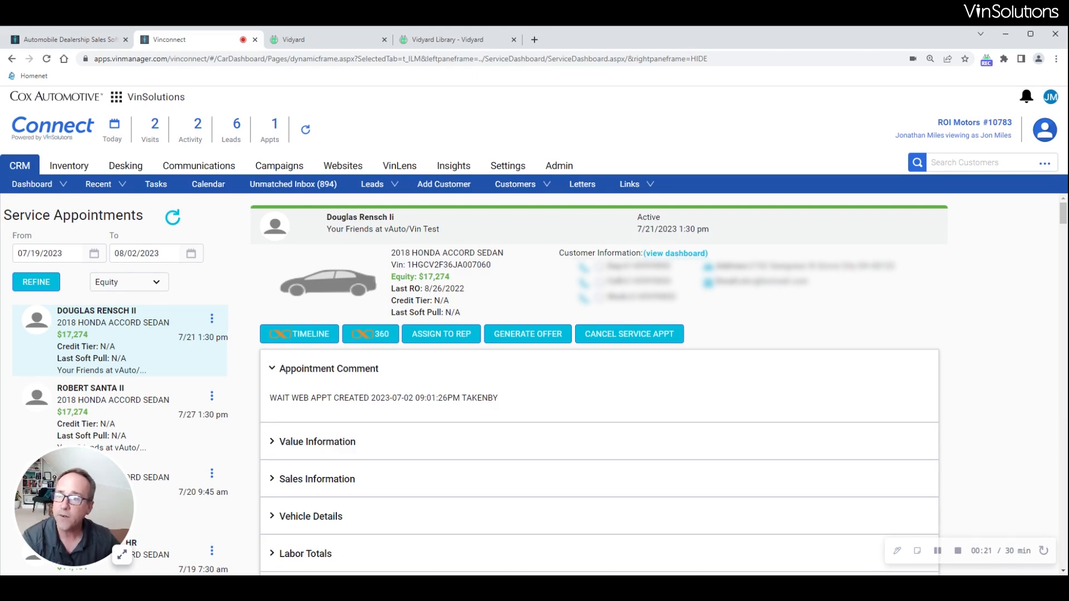
# Adjust the end date, then refine appointments to the Honda Civic and Accord Sport models.
pyautogui.click(30, 184)
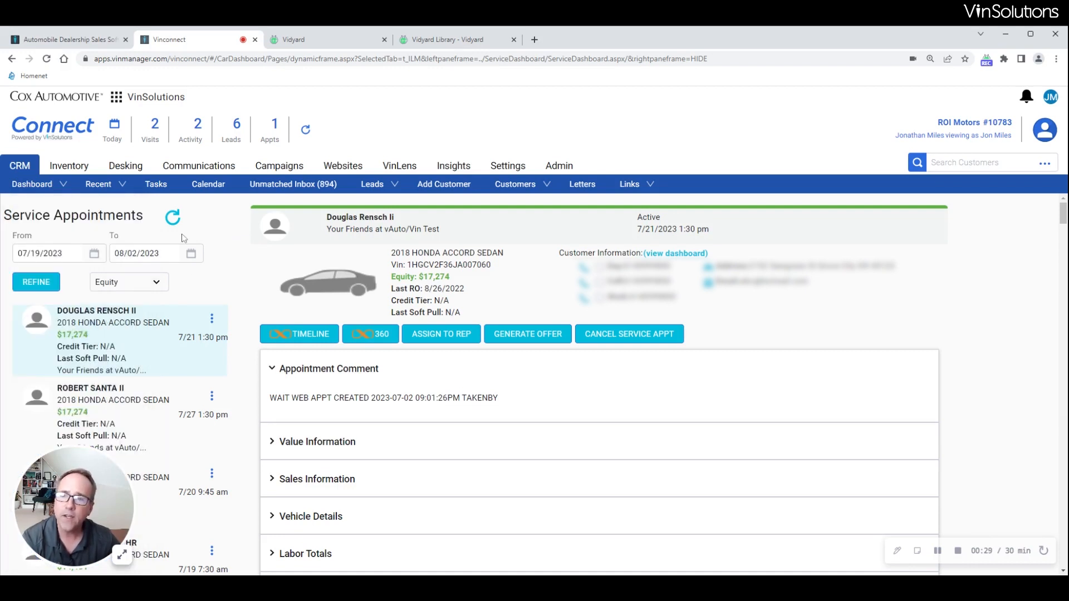
pyautogui.click(192, 253)
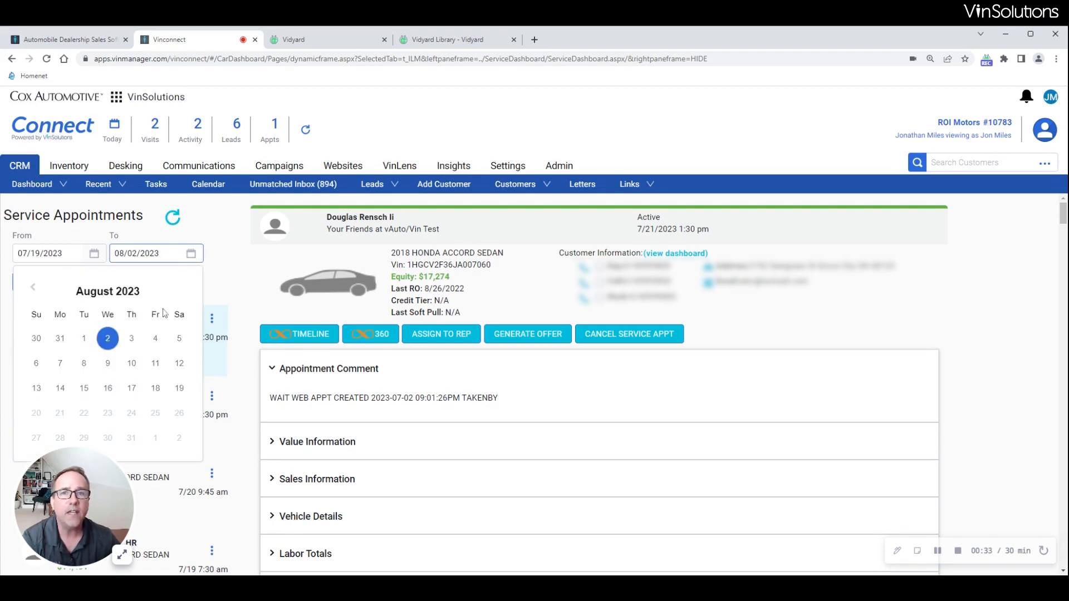
pyautogui.moveTo(226, 259)
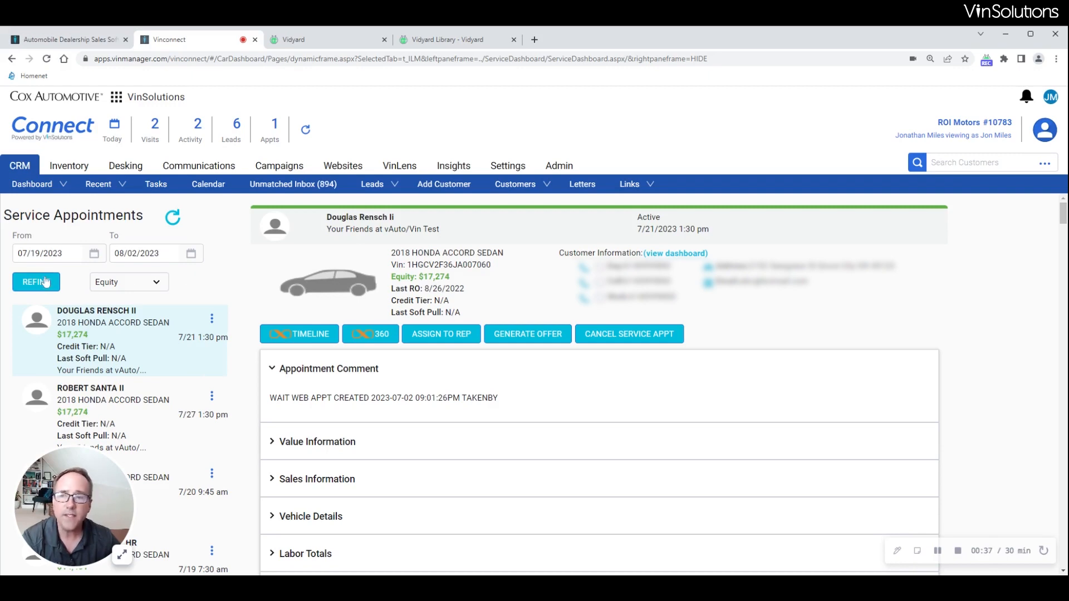
pyautogui.click(35, 282)
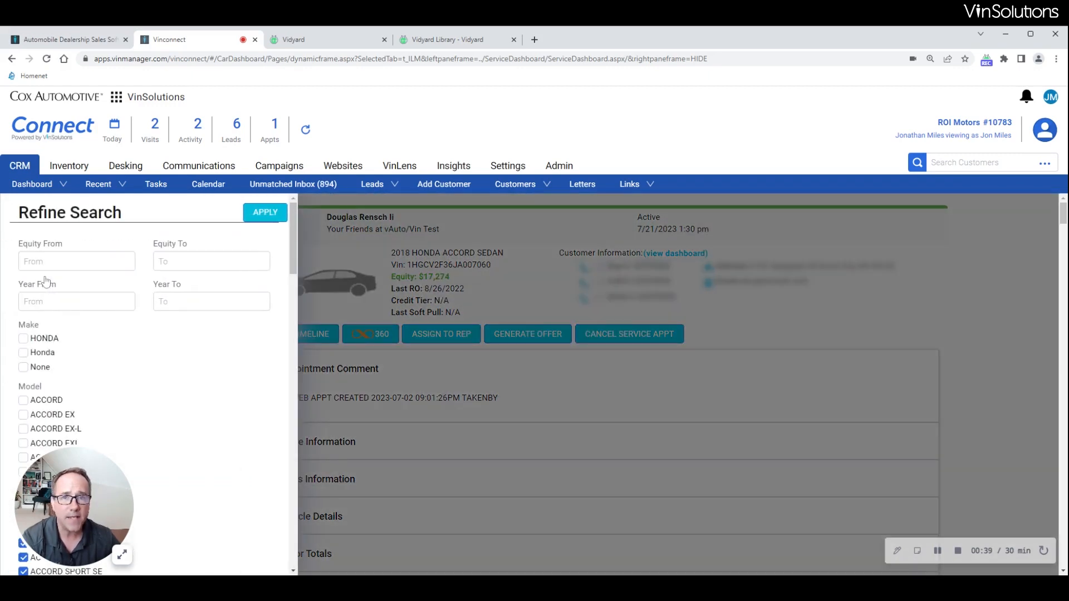
pyautogui.moveTo(127, 361)
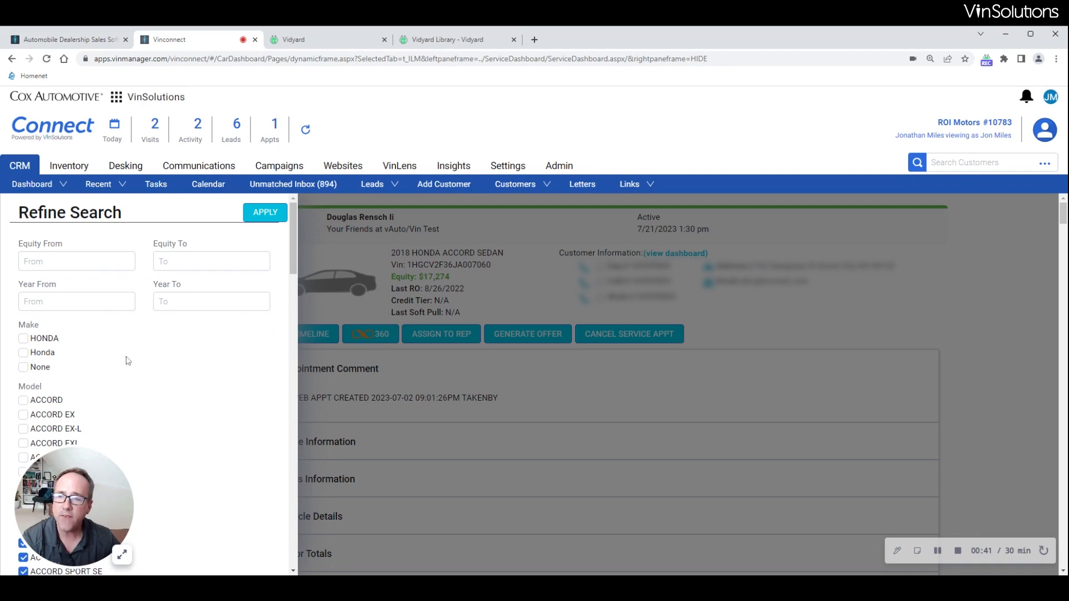
pyautogui.scroll(-3)
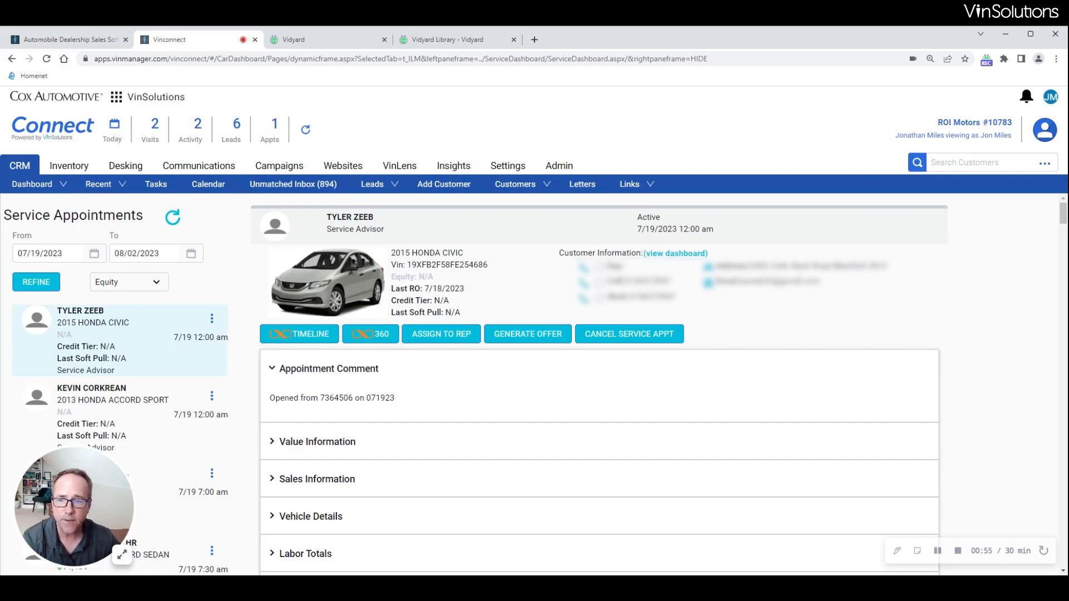
# Sort appointments by Equity and view the top 2018 Accord Sedan with $17,274 equity.
pyautogui.click(128, 281)
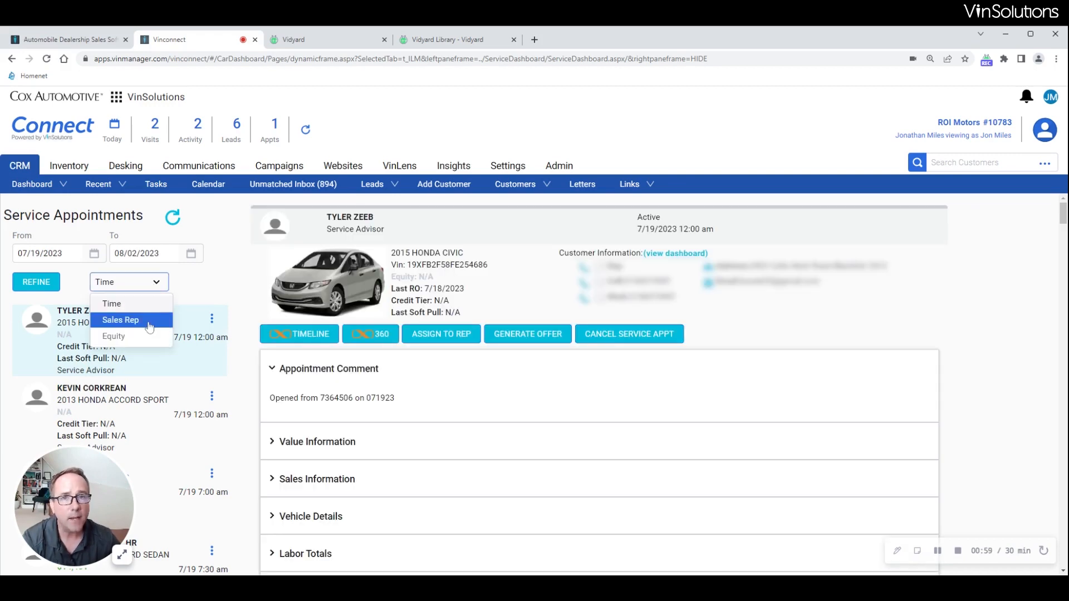
pyautogui.click(113, 337)
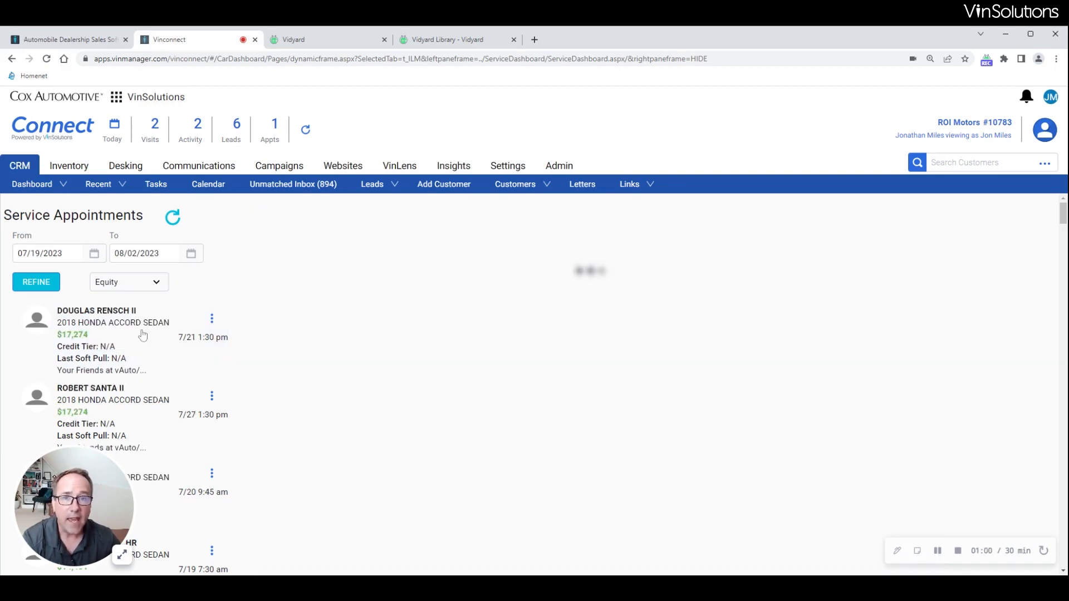
pyautogui.click(112, 338)
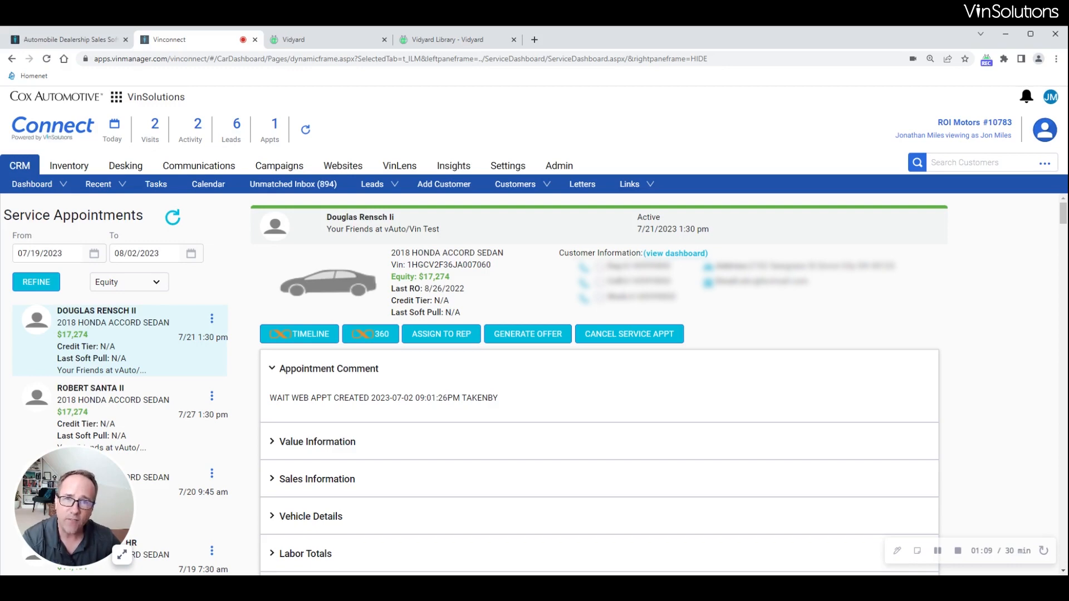
pyautogui.moveTo(158, 363)
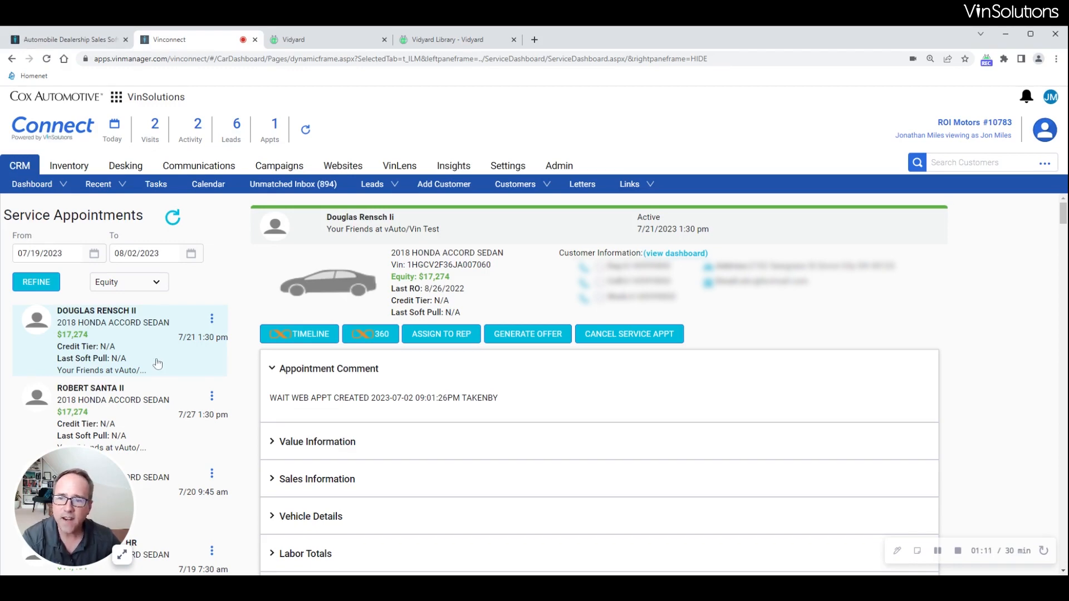
pyautogui.moveTo(163, 377)
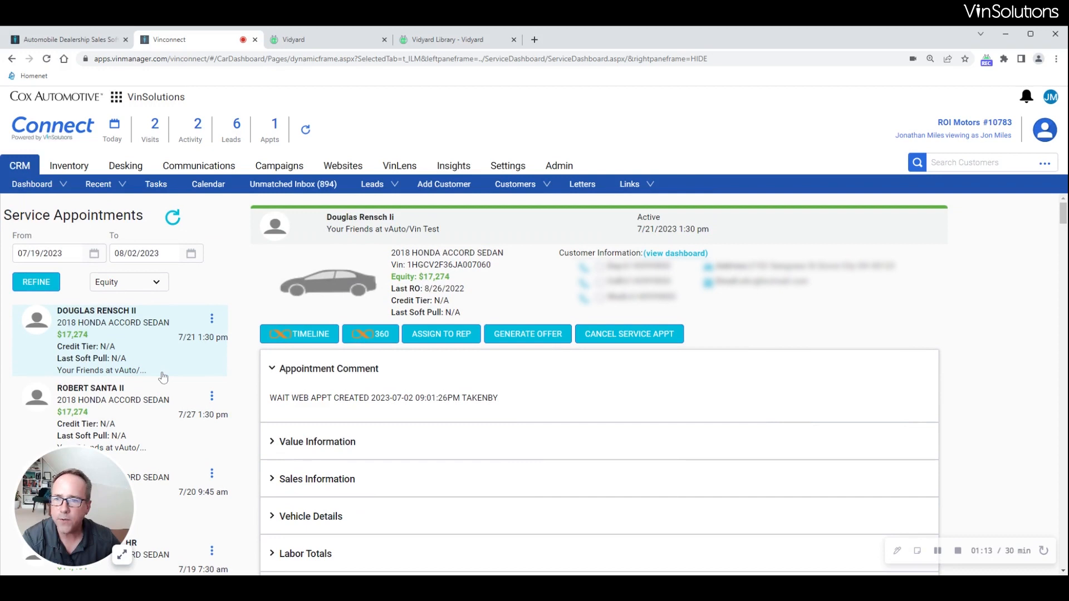
pyautogui.moveTo(213, 321)
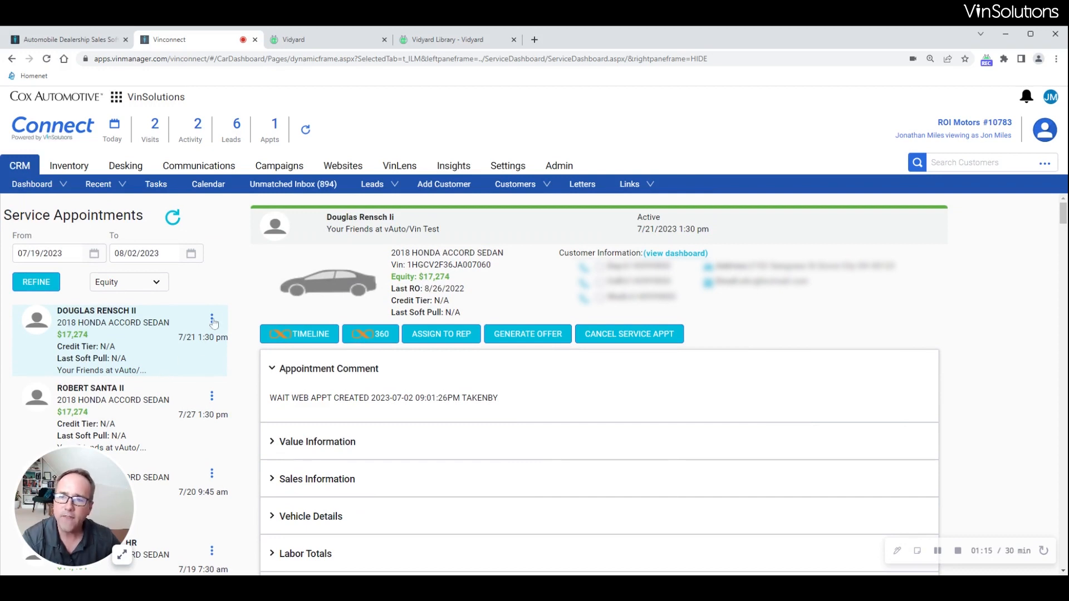
pyautogui.click(211, 319)
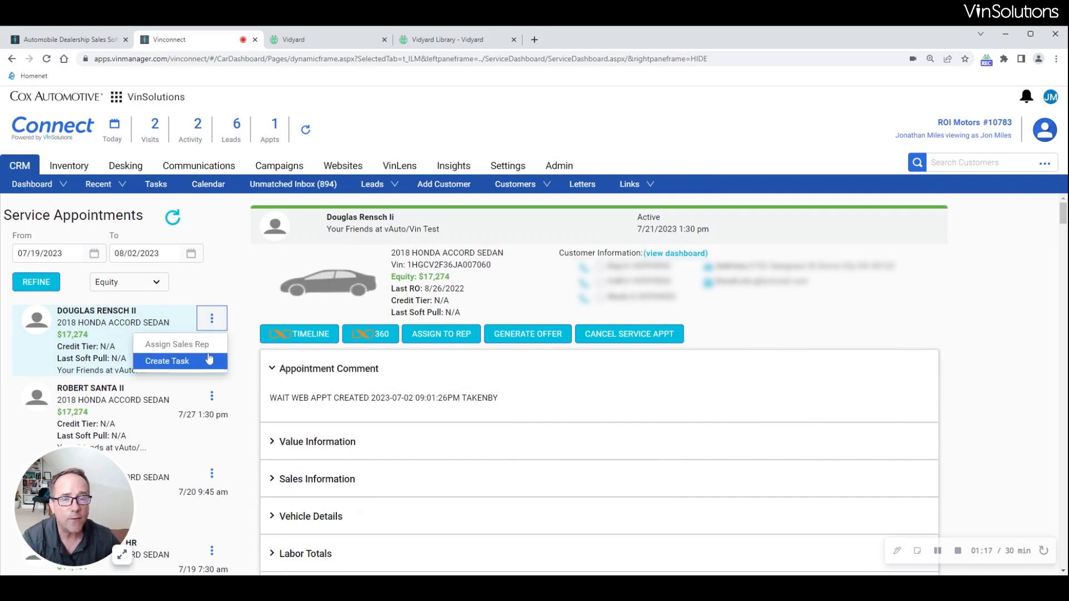
pyautogui.moveTo(180, 344)
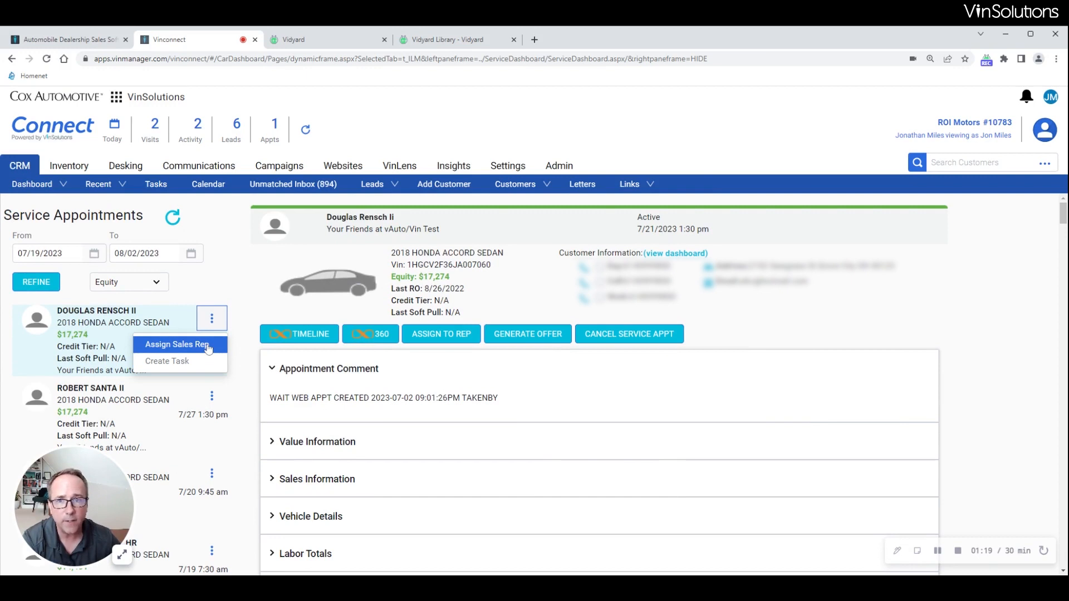
pyautogui.moveTo(192, 361)
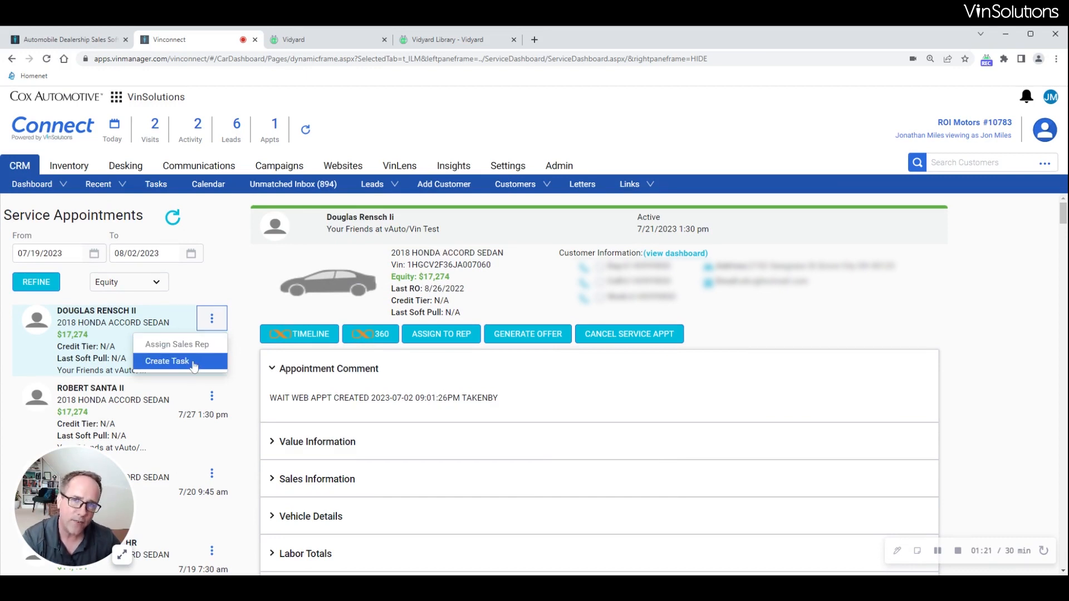